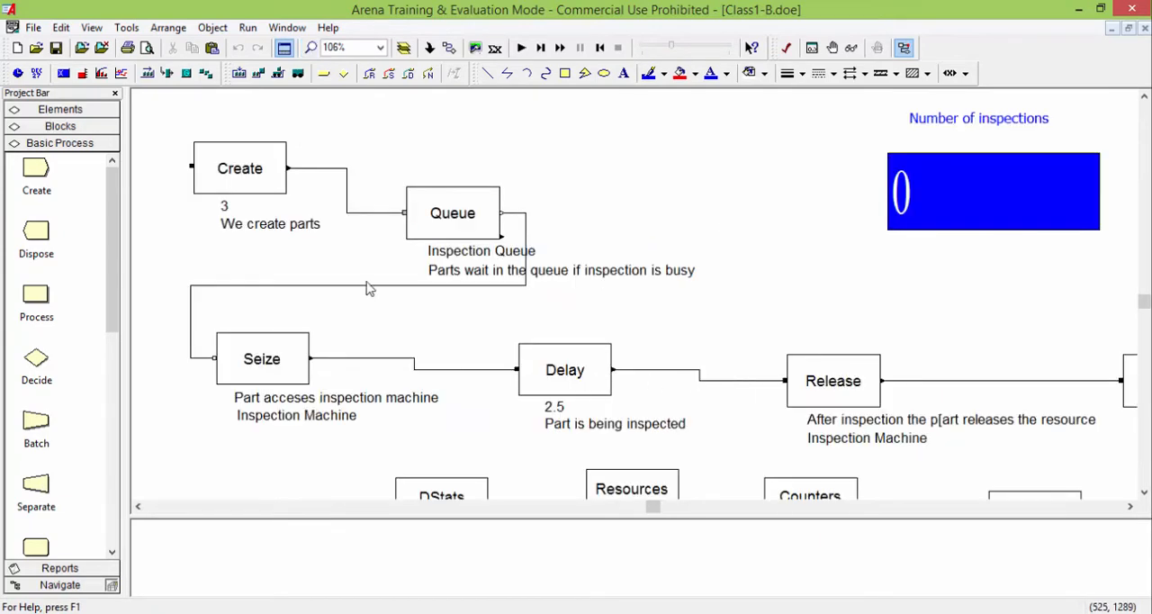
- Change the Create block's arrival interval from 3 to EXPO(3)
{"action": "double_click", "coordinate": [239, 168]}
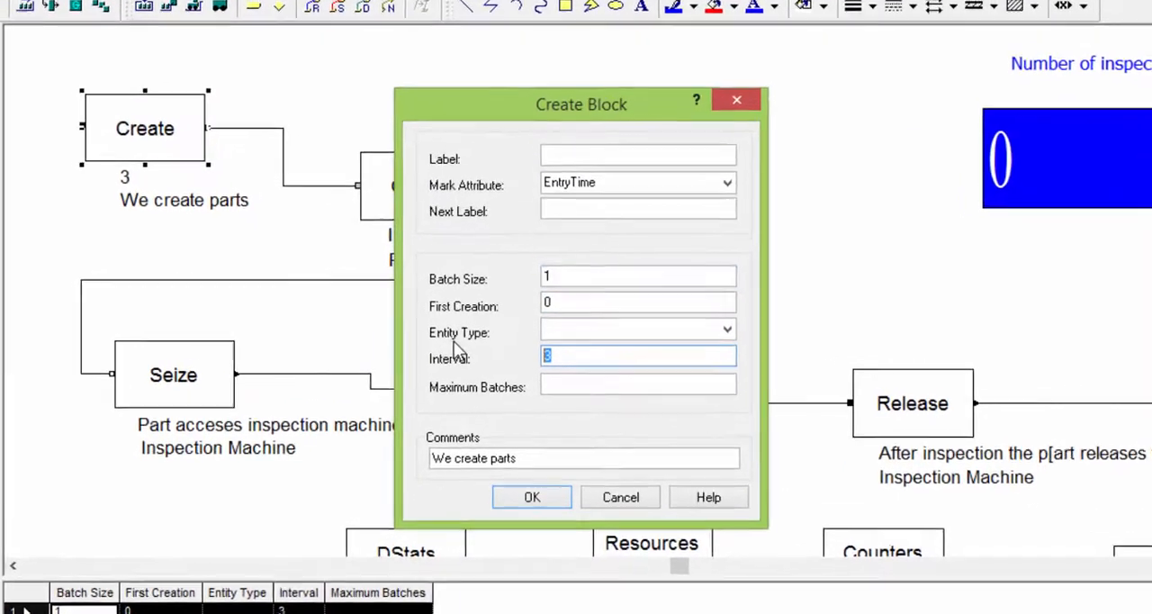
{"action": "type", "text": "EXPO(3"}
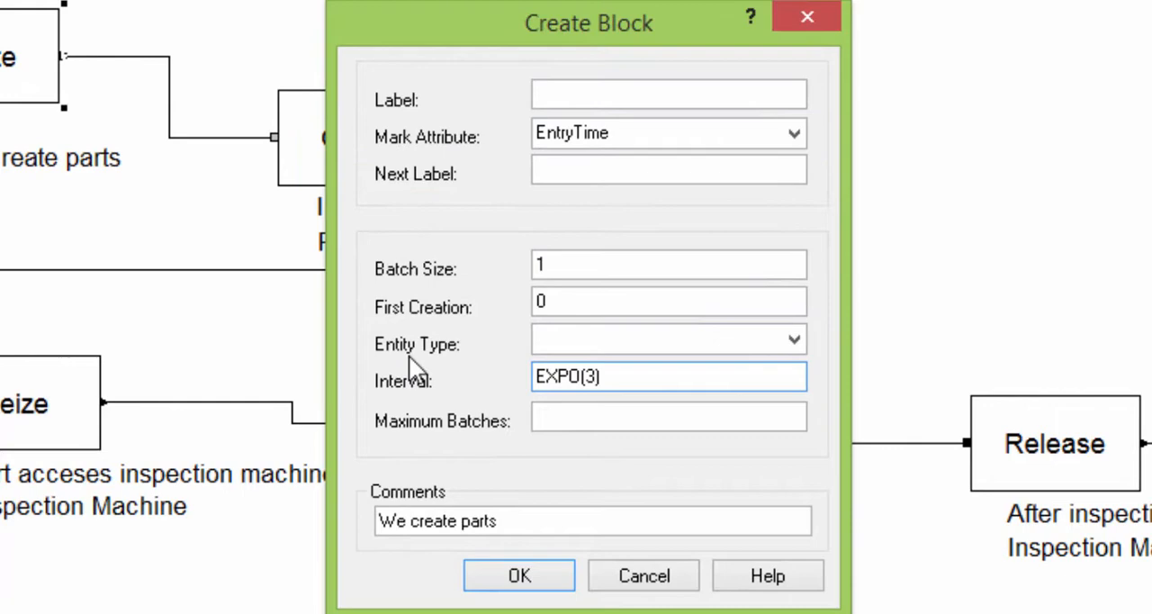
{"action": "left_click", "coordinate": [518, 574]}
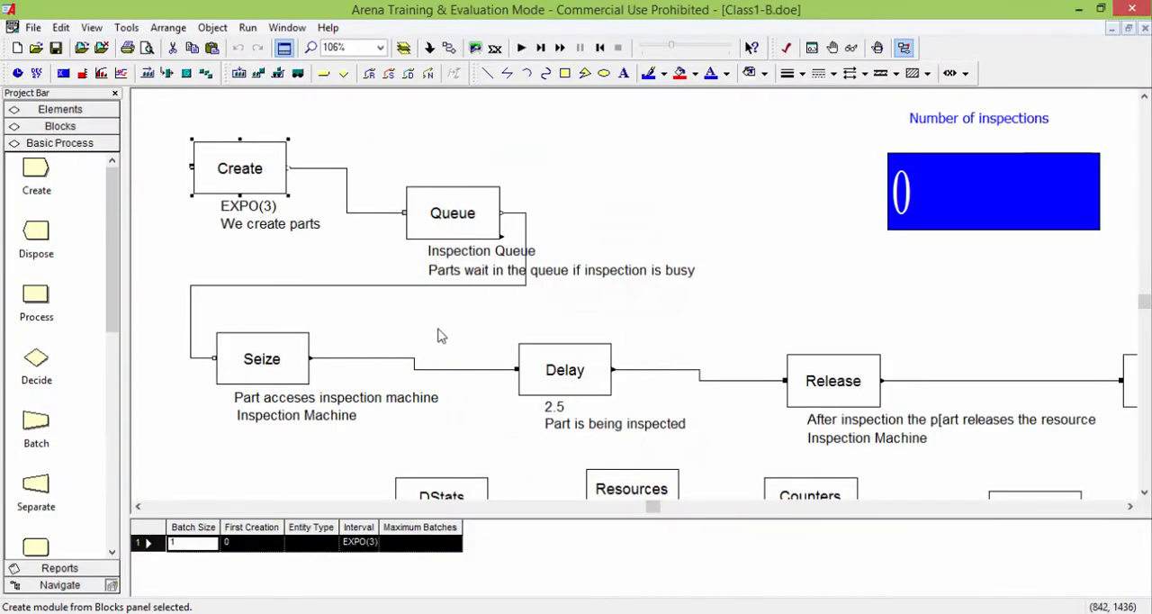
{"action": "left_click", "coordinate": [479, 353]}
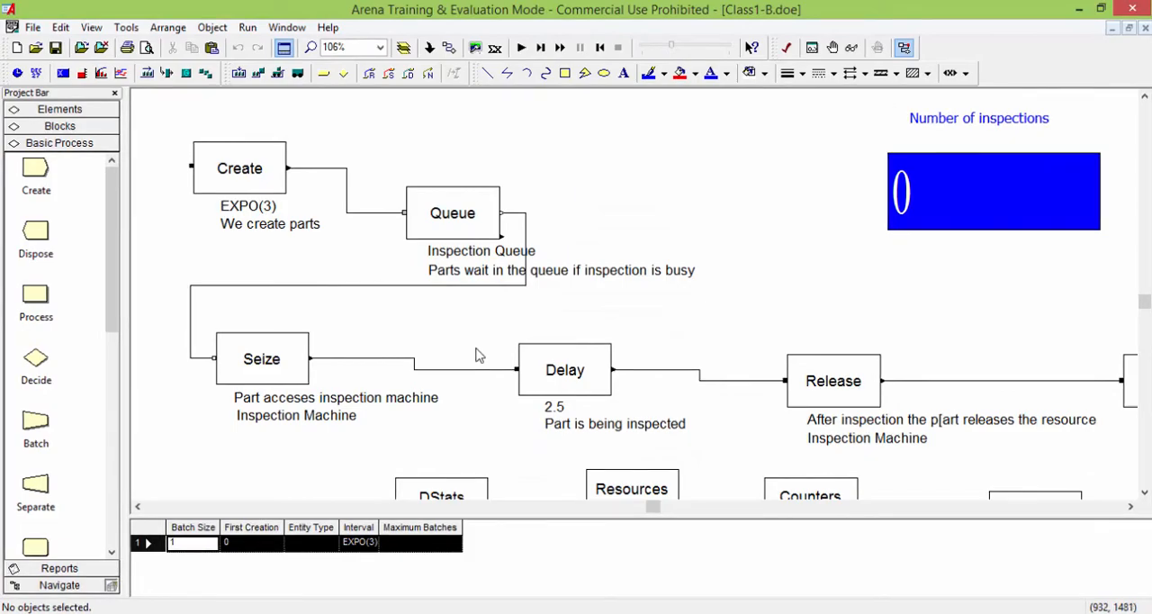
- Set the Delay block's inspection duration to EXPO(2.5)
{"action": "double_click", "coordinate": [565, 369]}
{"action": "type", "text": "EXPO"}
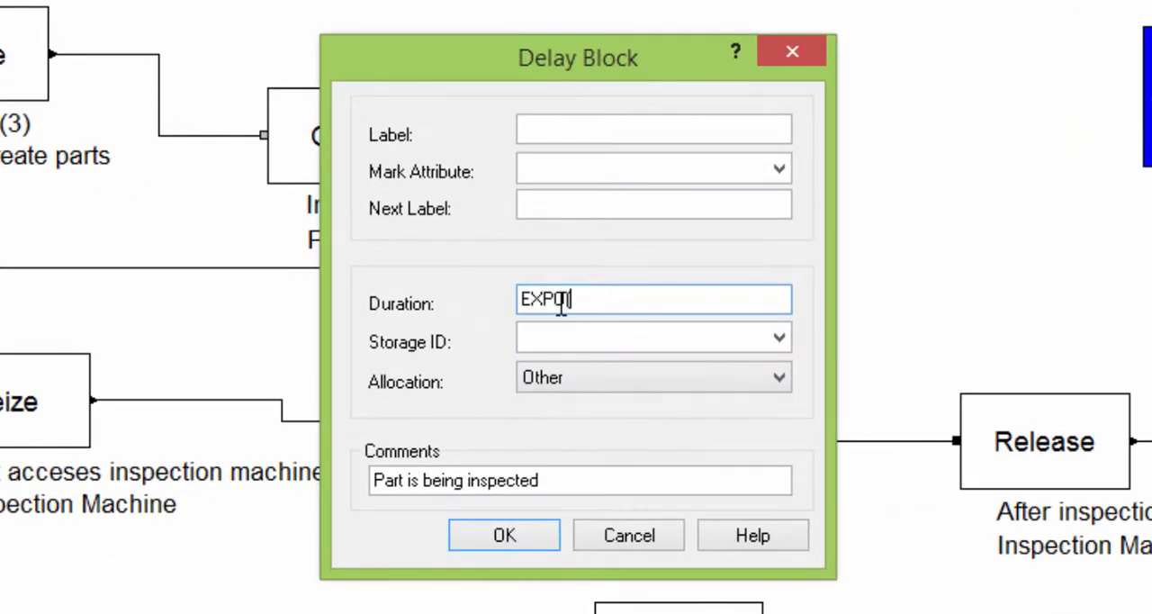
{"action": "type", "text": "(2.5"}
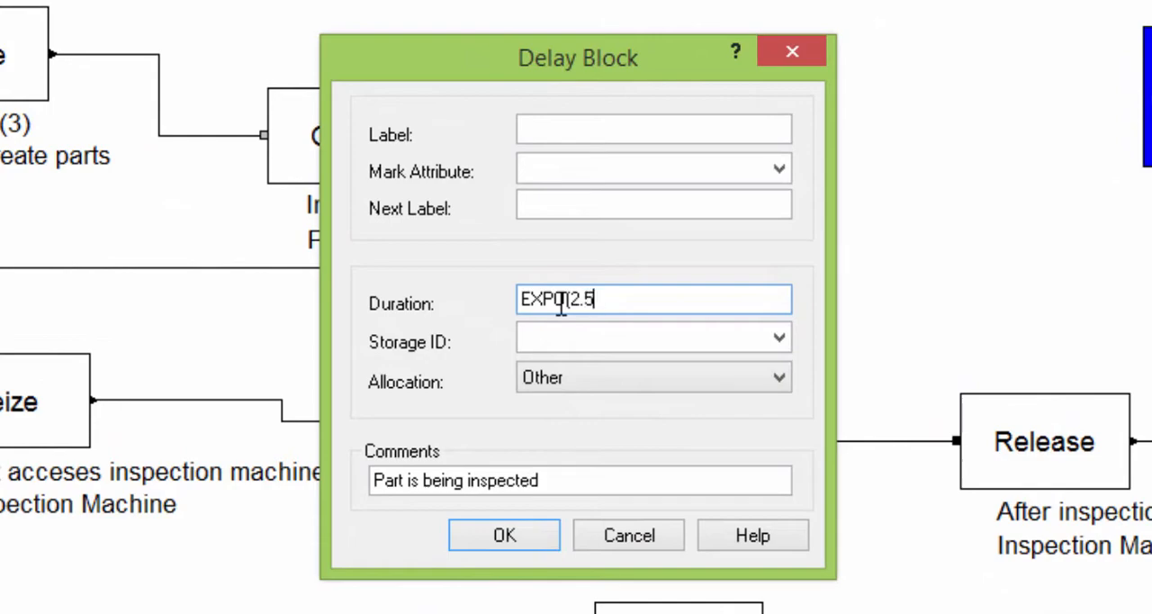
{"action": "left_click", "coordinate": [502, 533]}
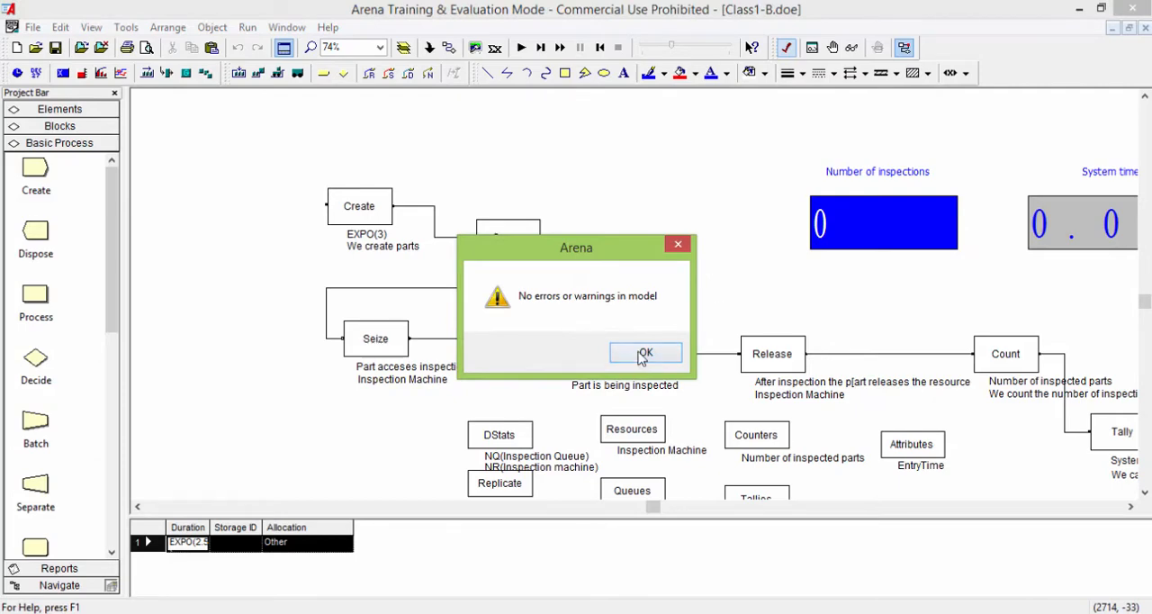
- Dismiss the no-errors message, run the simulation, and open the results report
{"action": "left_click", "coordinate": [645, 352]}
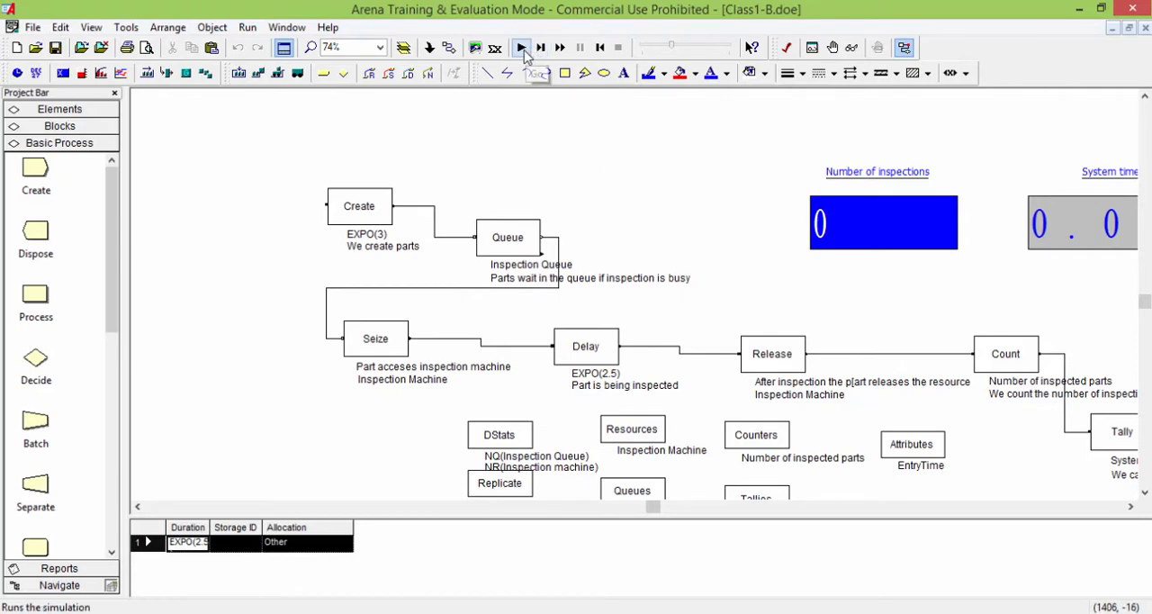
{"action": "left_click", "coordinate": [520, 49]}
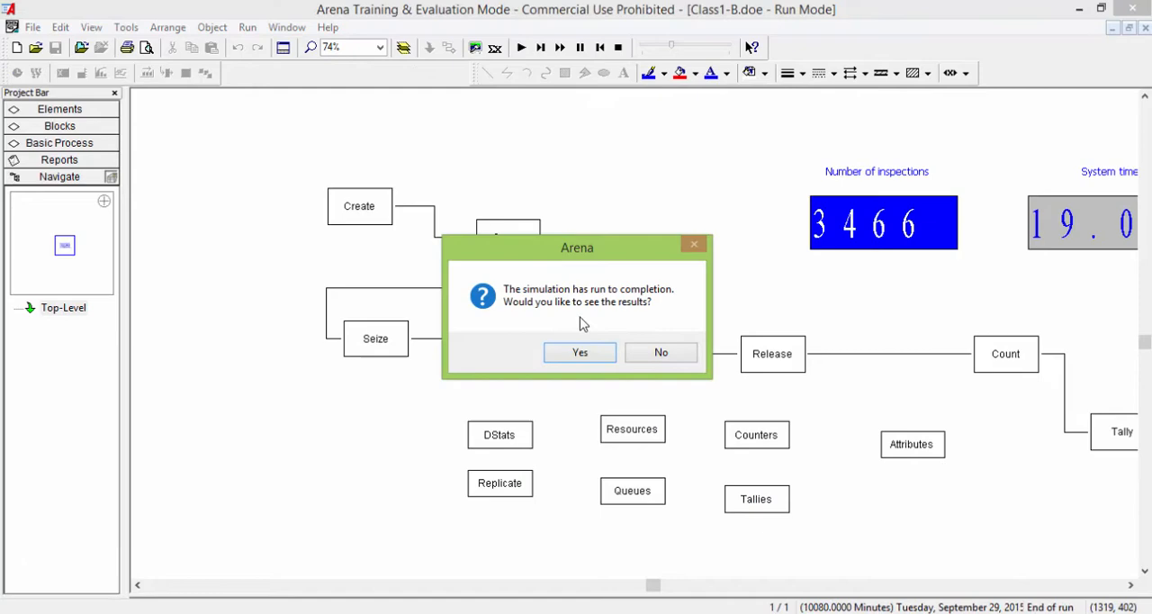
{"action": "left_click", "coordinate": [579, 352]}
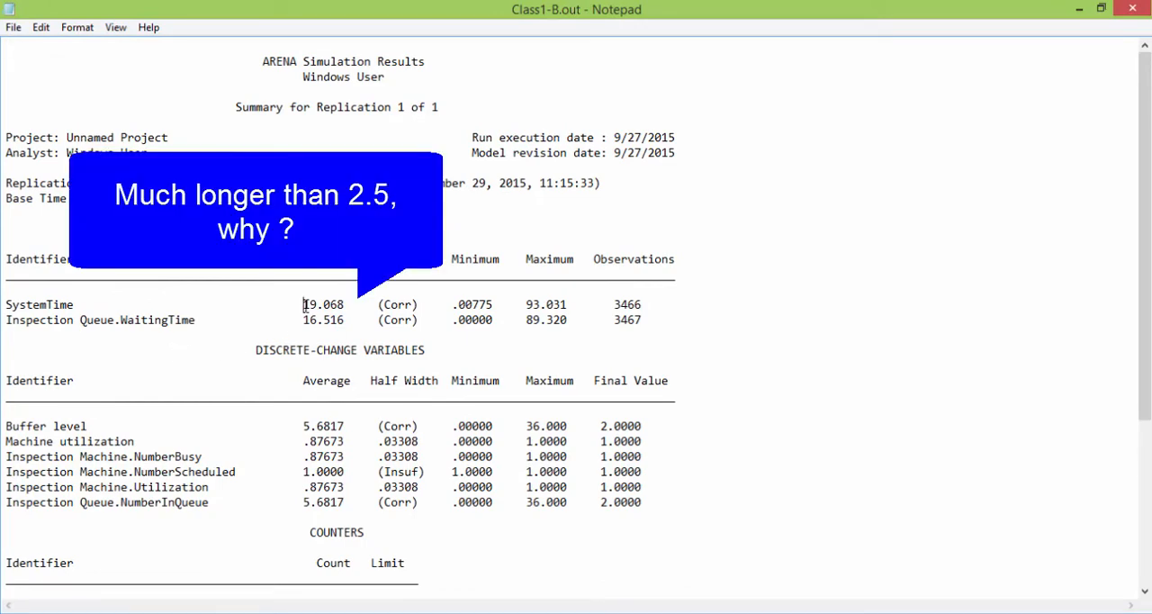
- Review the SystemTime average (19.068) and parts inspected in the report, then close Notepad
{"action": "double_click", "coordinate": [322, 304]}
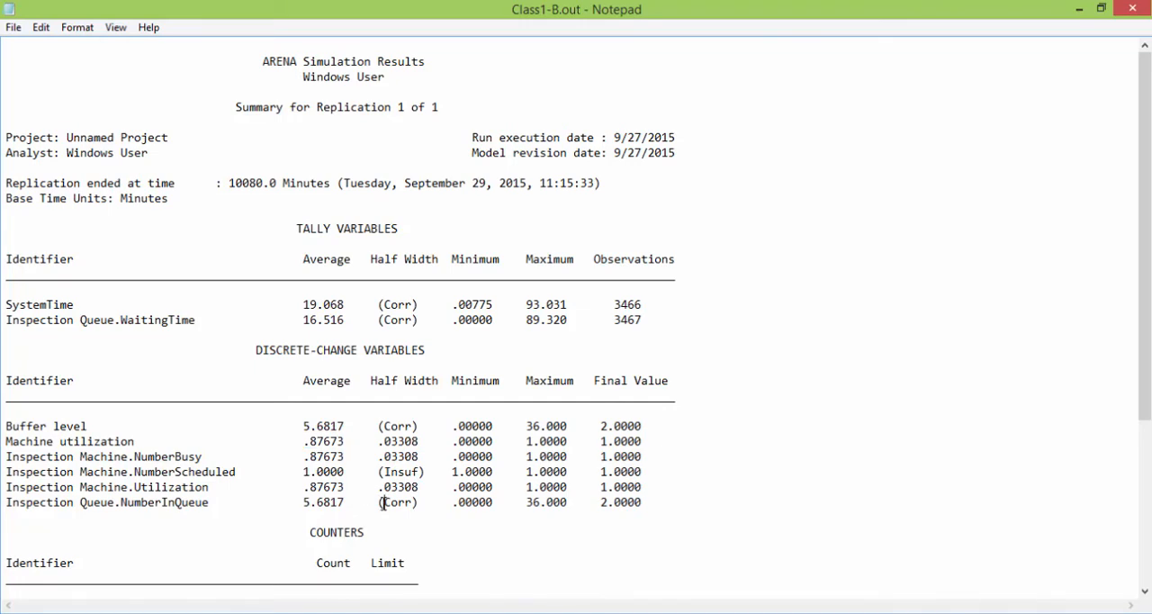
{"action": "scroll", "scroll_direction": "down", "scroll_amount": 3}
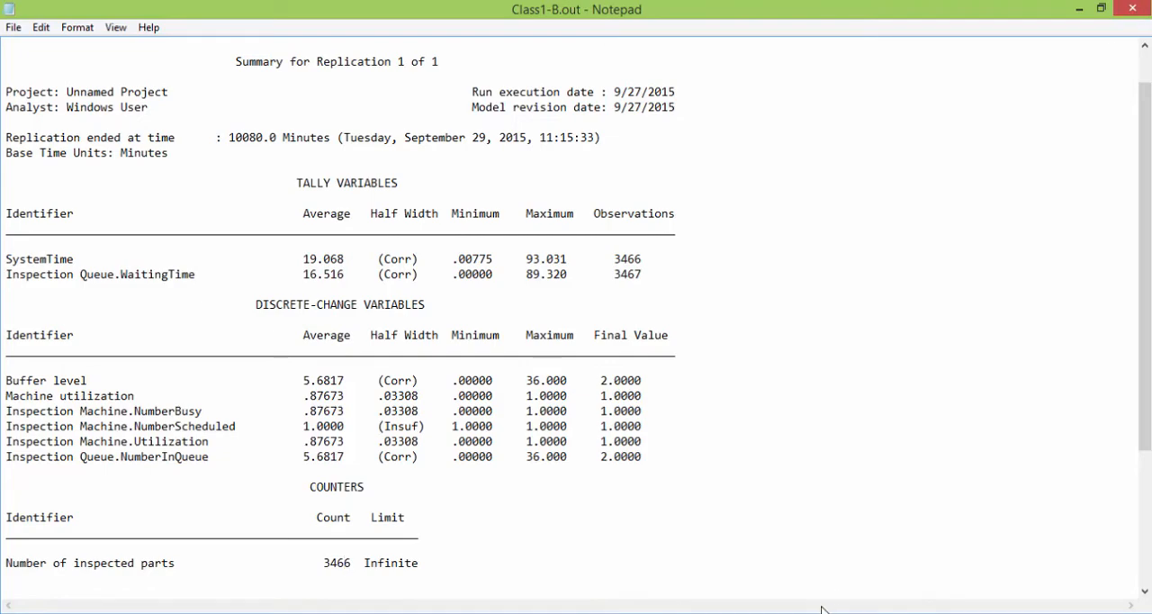
{"action": "mouse_move", "coordinate": [1132, 9]}
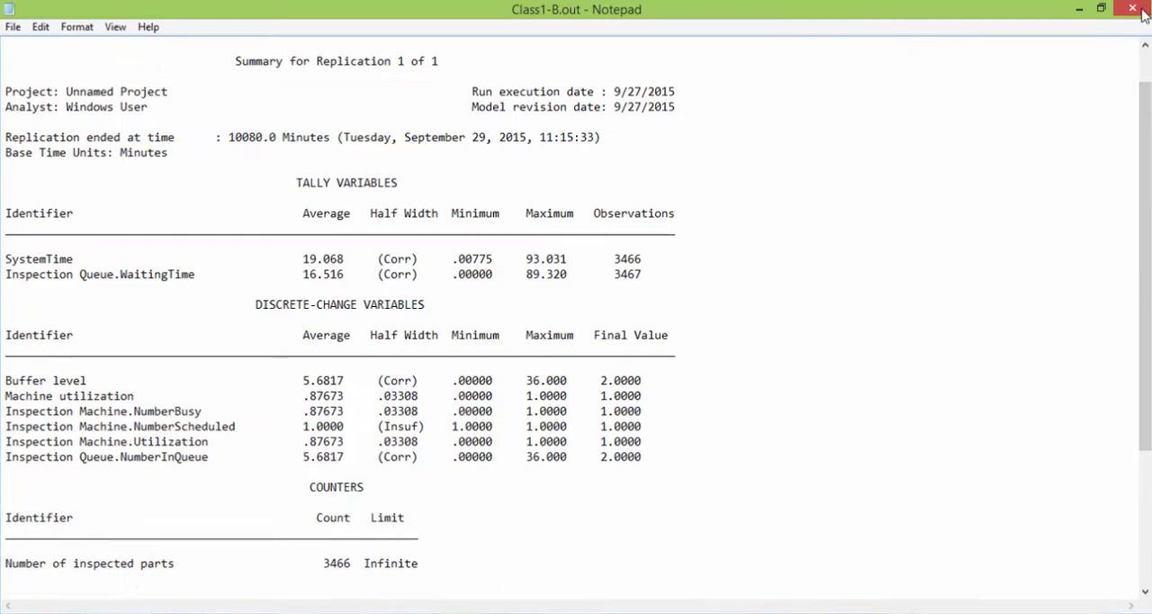
{"action": "left_click", "coordinate": [1132, 7]}
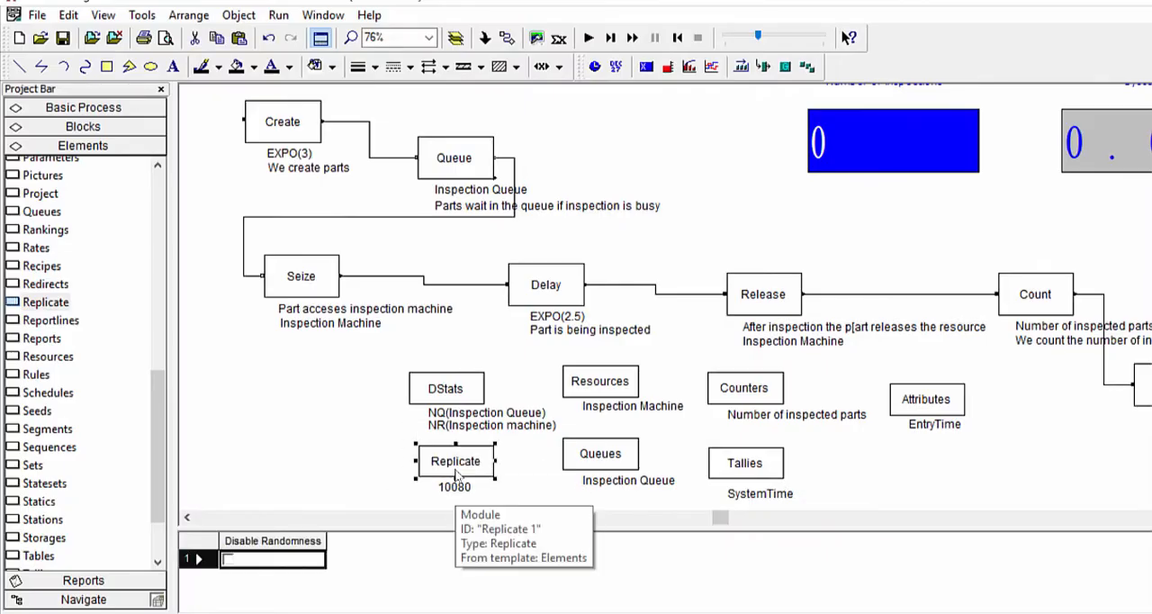
- Set Number of Replications to 5 in the Replicate module
{"action": "double_click", "coordinate": [455, 461]}
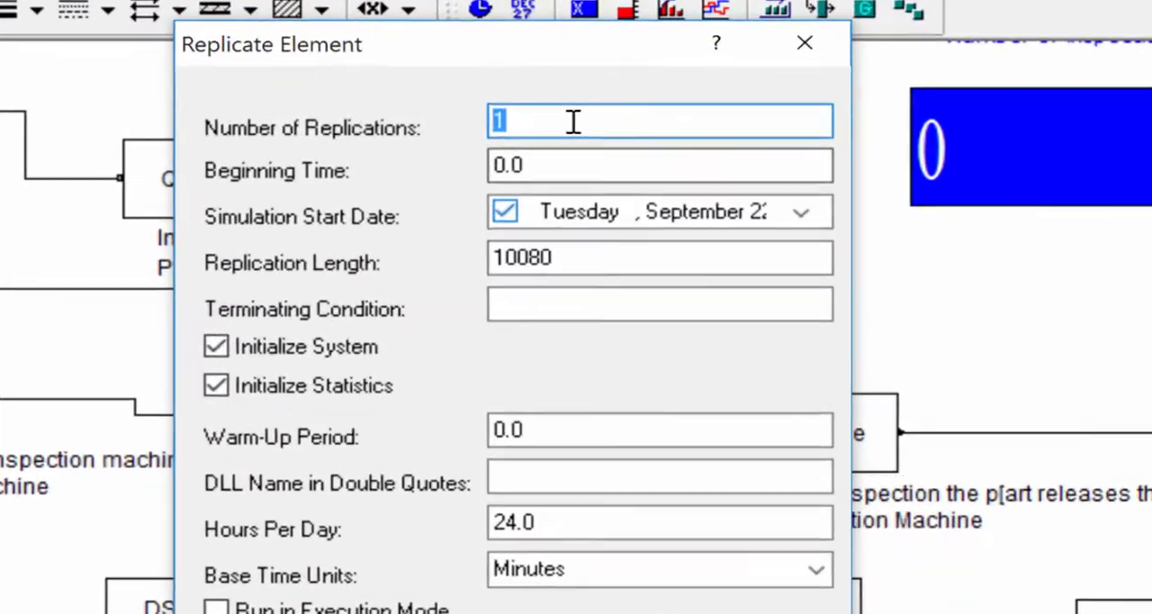
{"action": "type", "text": "5"}
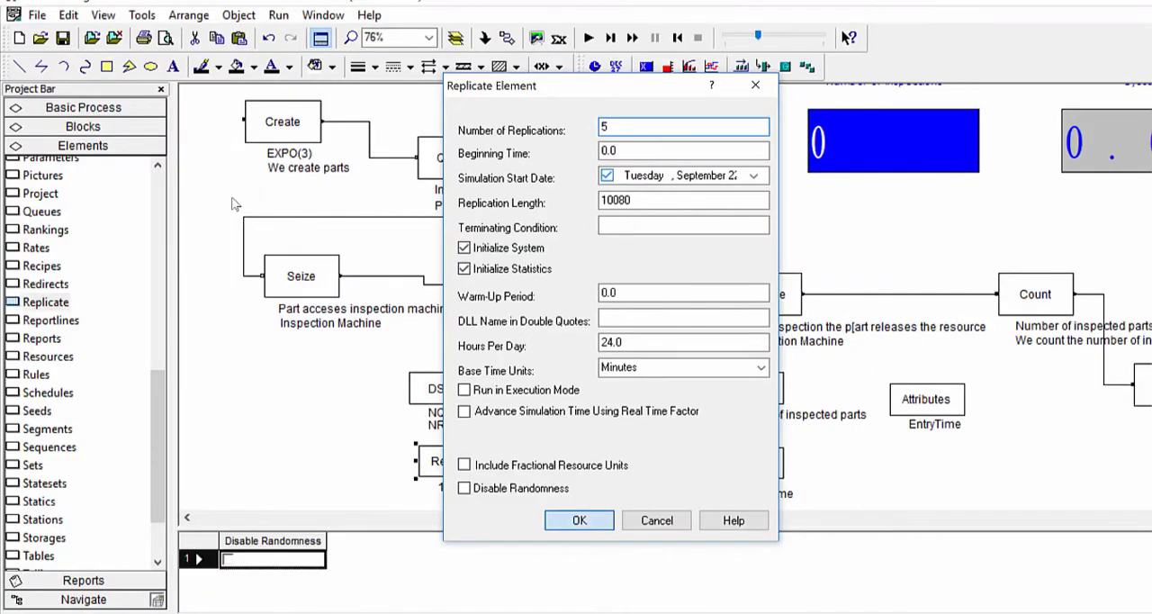
{"action": "left_click", "coordinate": [579, 519]}
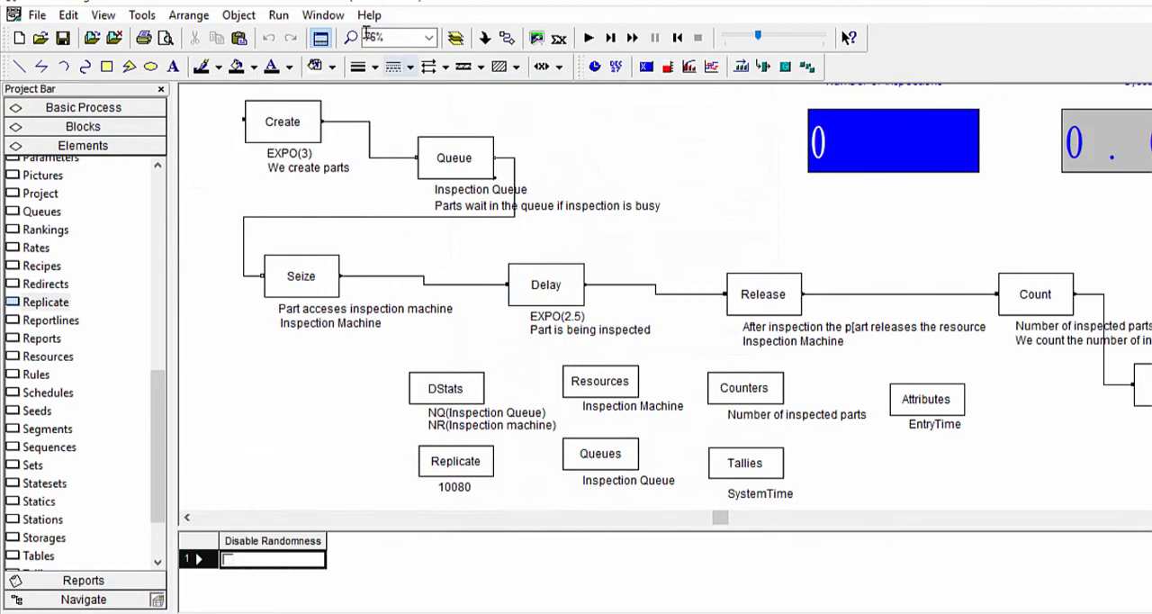
{"action": "left_click", "coordinate": [278, 15]}
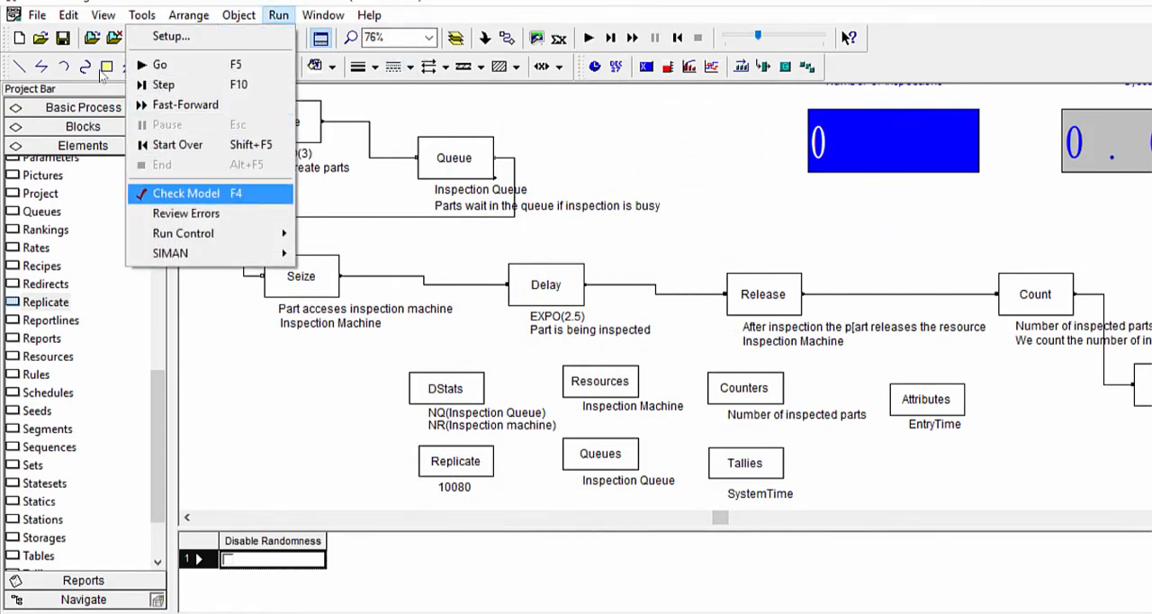
- Run the 5-replication simulation and open its results report
{"action": "left_click", "coordinate": [187, 193]}
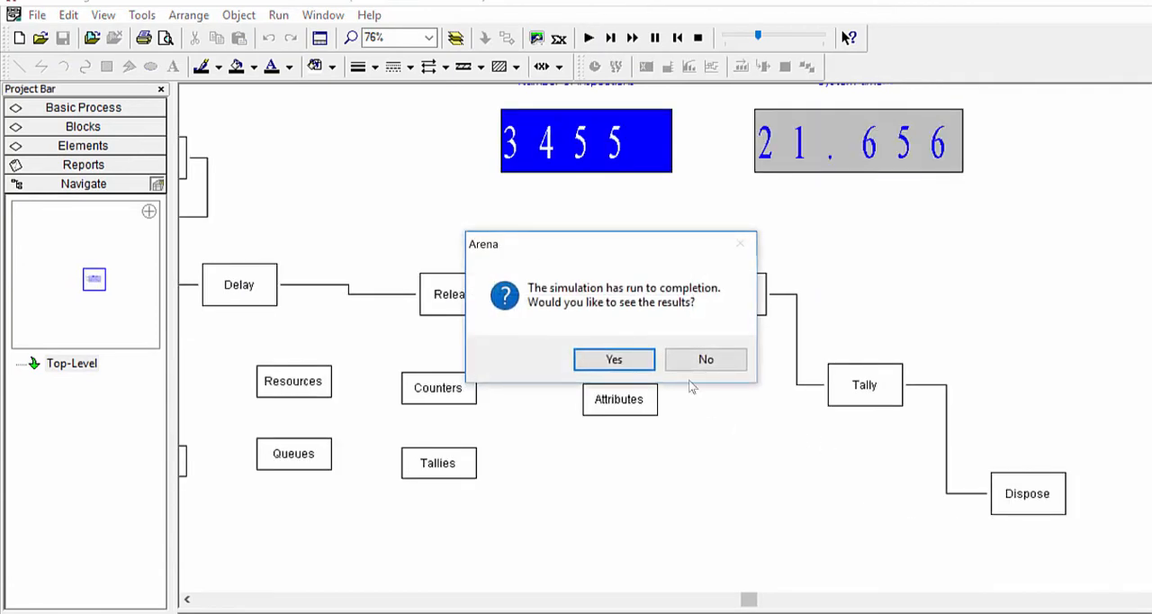
{"action": "left_click", "coordinate": [613, 359]}
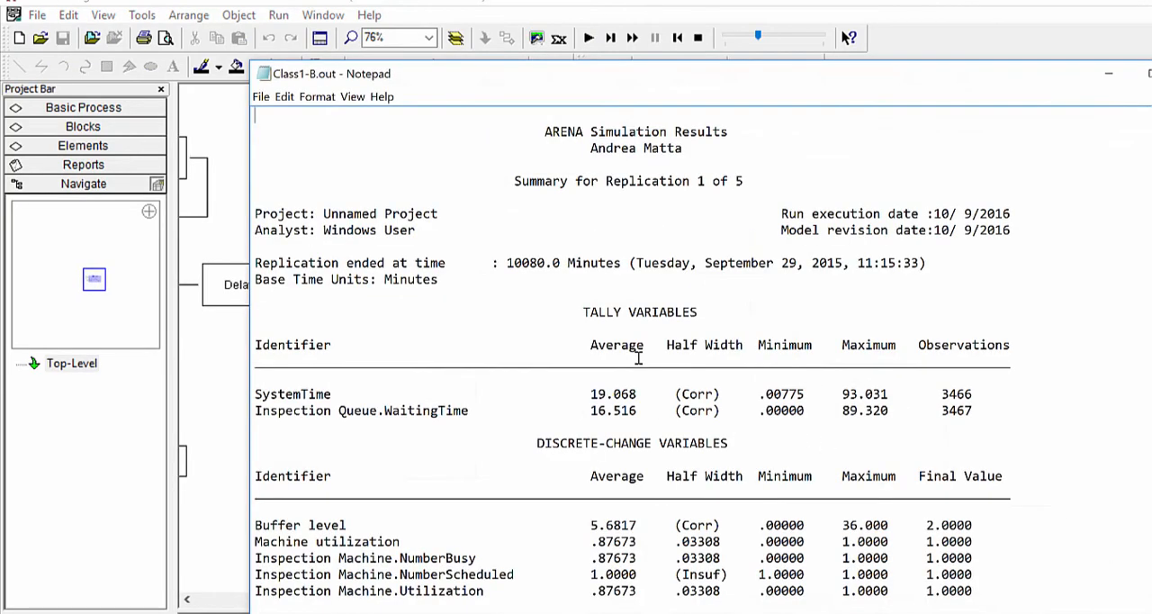